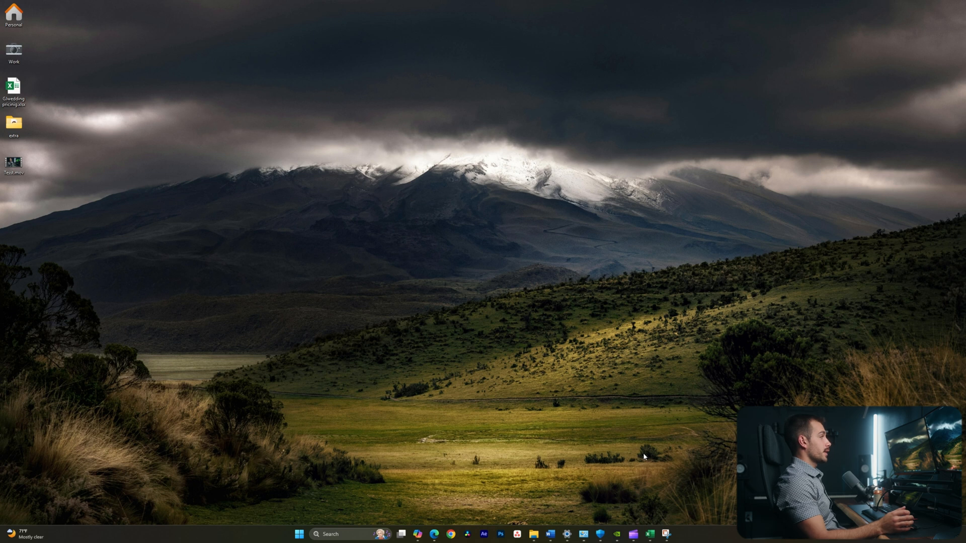
mouse_move(279, 398)
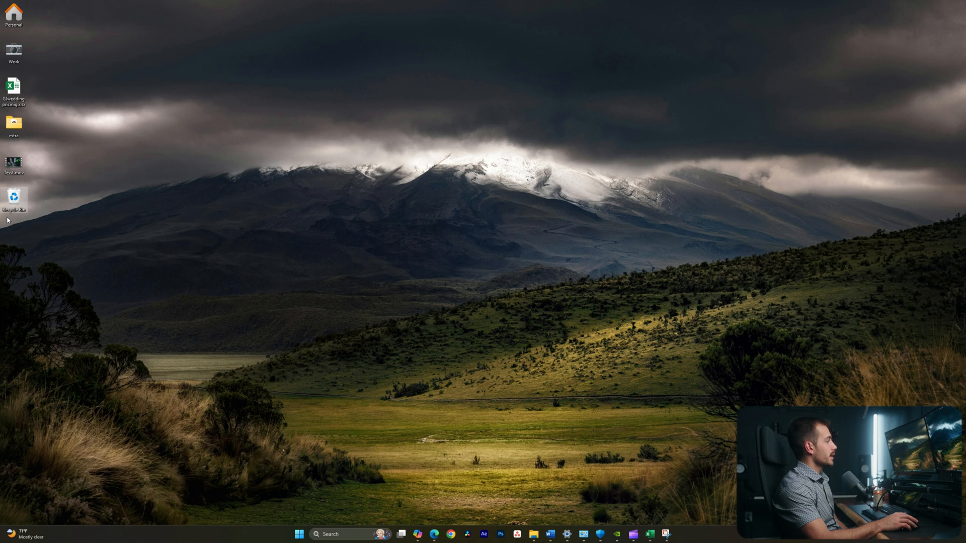
mouse_move(13, 200)
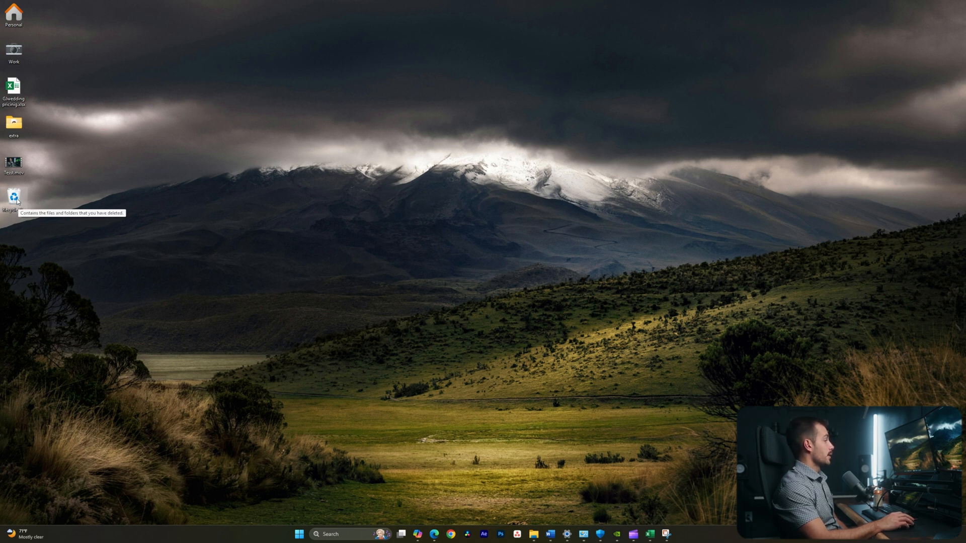
Restore the deleted Word document from the Recycle Bin to the desktop and close the window.
double_click(13, 197)
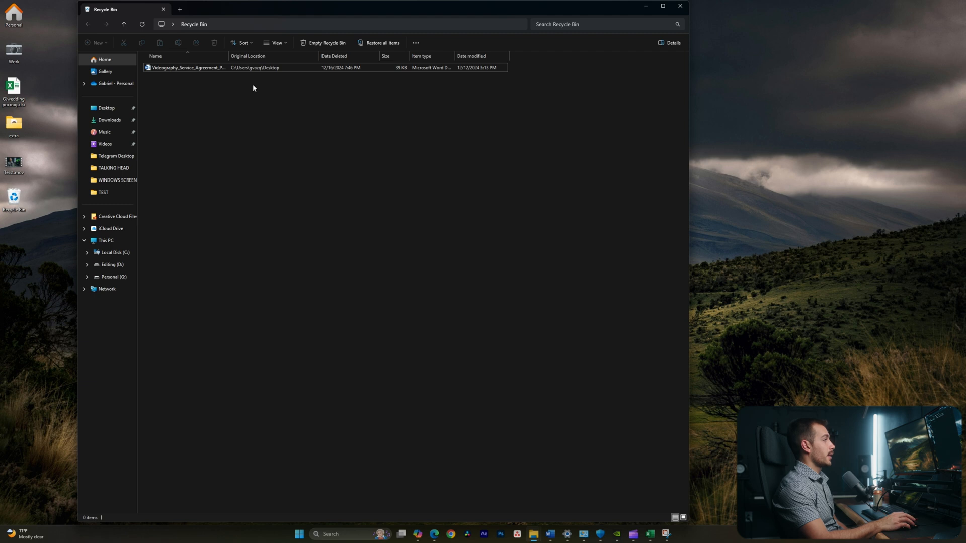
left_click(188, 67)
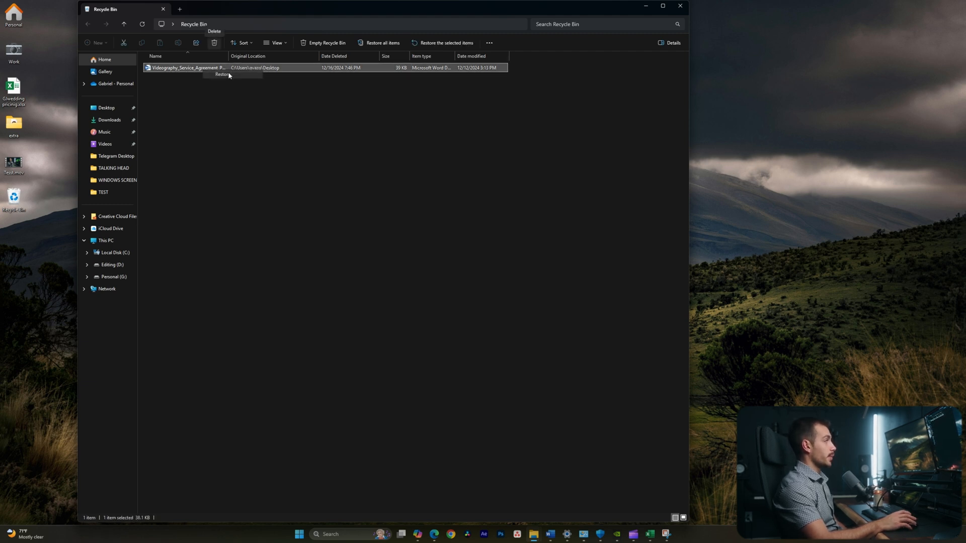
left_click(222, 74)
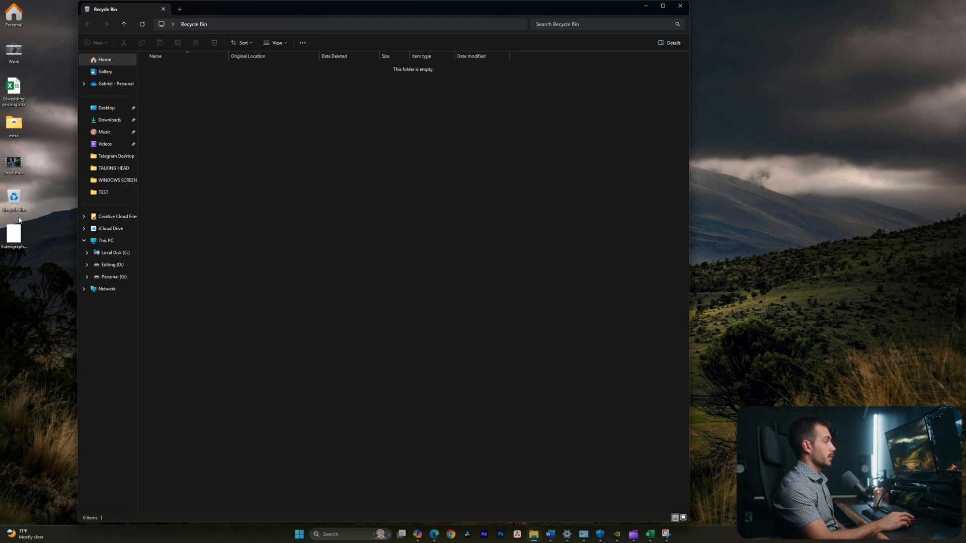
mouse_move(13, 232)
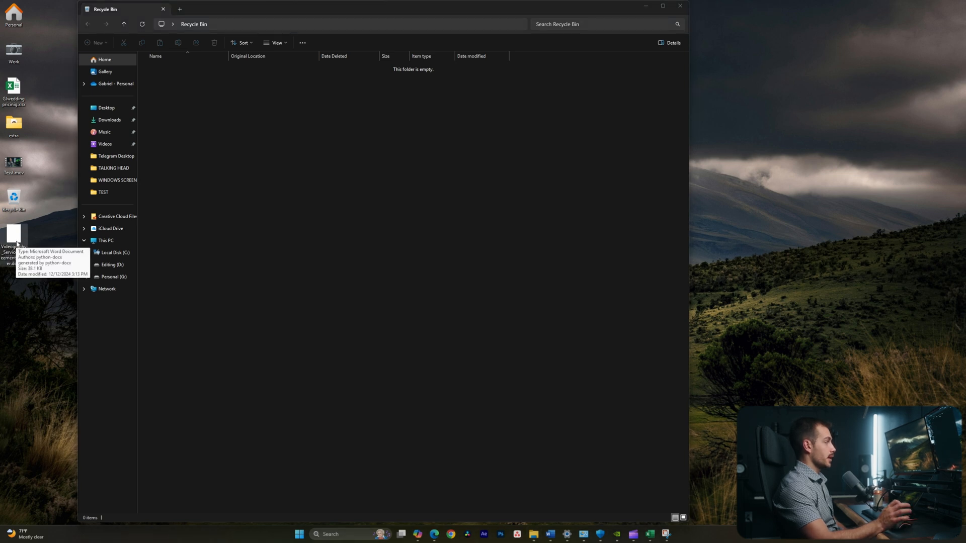
left_click(679, 6)
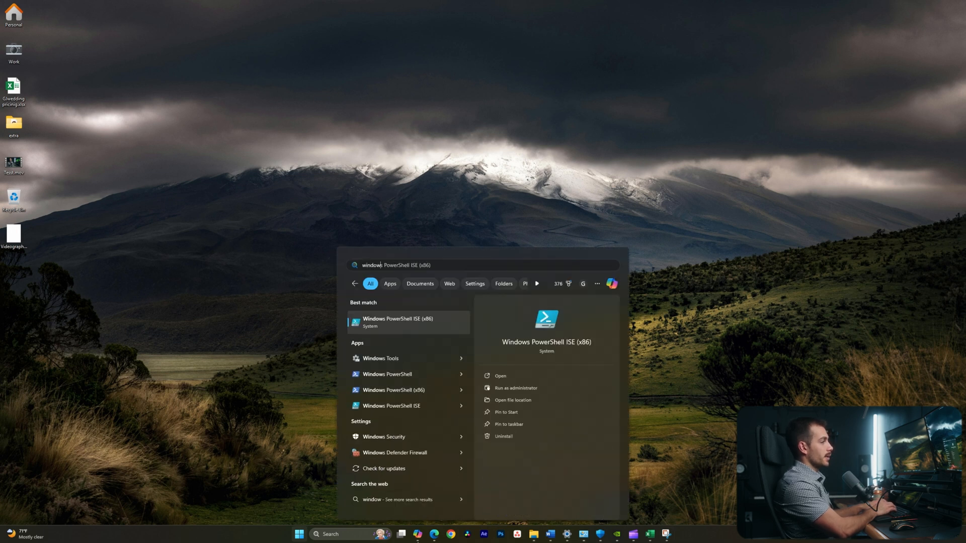
Search Start for 'windows file recovery' and open the app's Microsoft Store page.
type("windows file recovery")
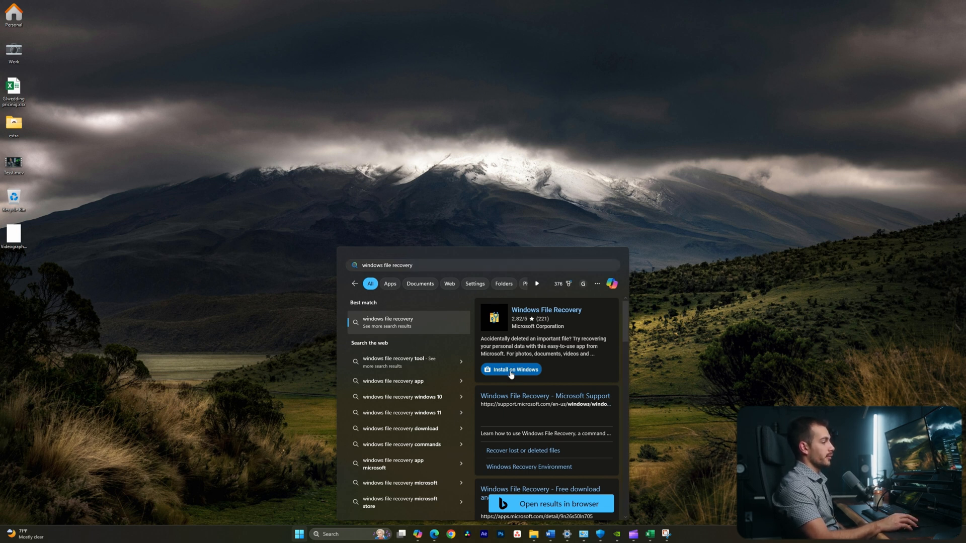
left_click(547, 503)
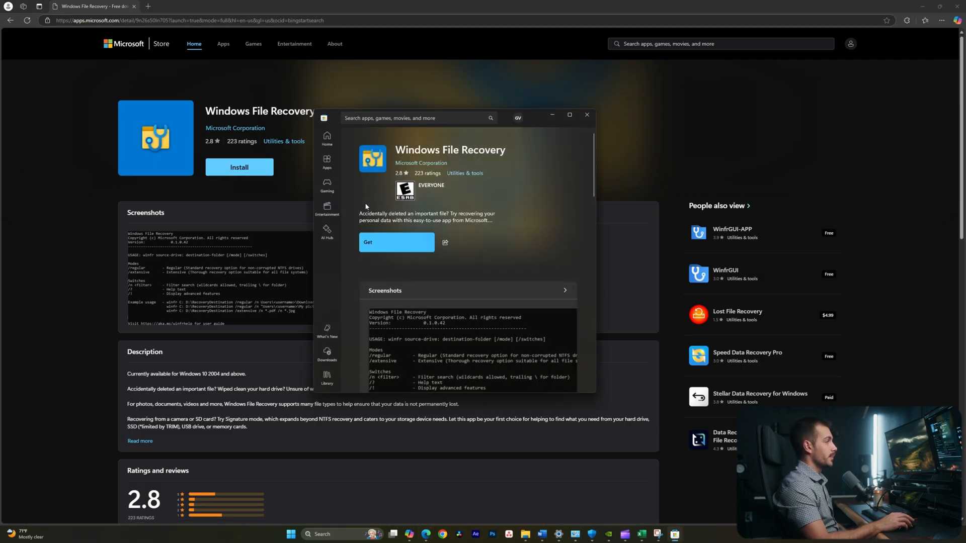
Get Windows File Recovery from the Store and launch its administrator command window.
left_click(396, 242)
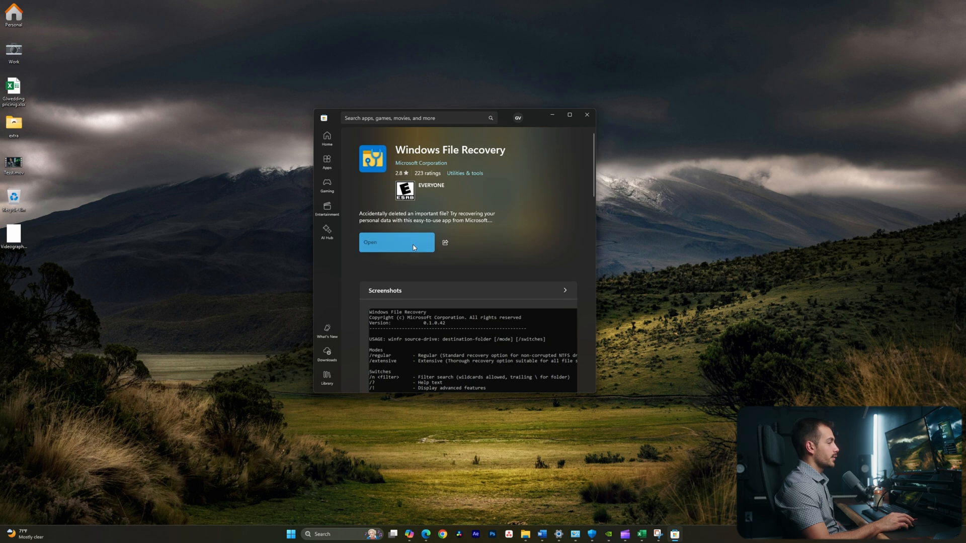
left_click(396, 242)
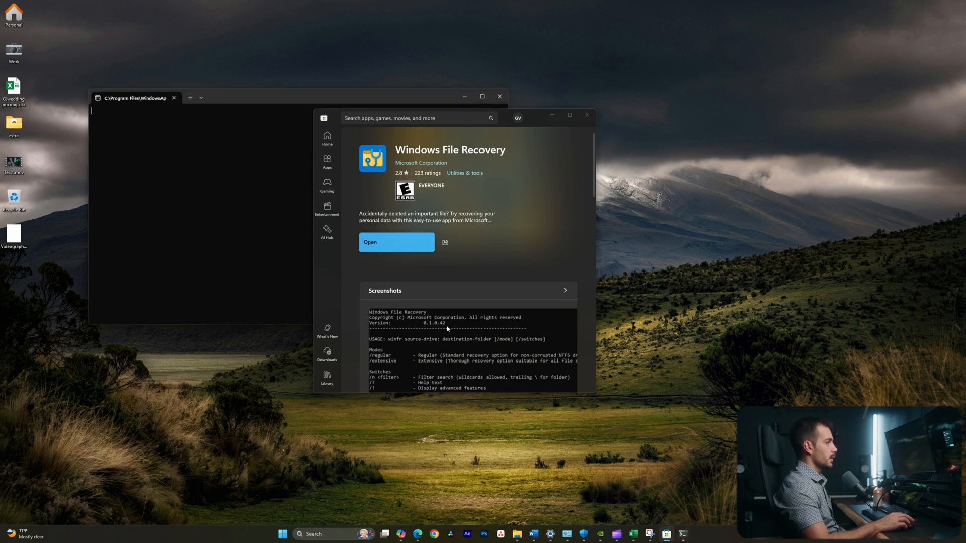
left_click(397, 242)
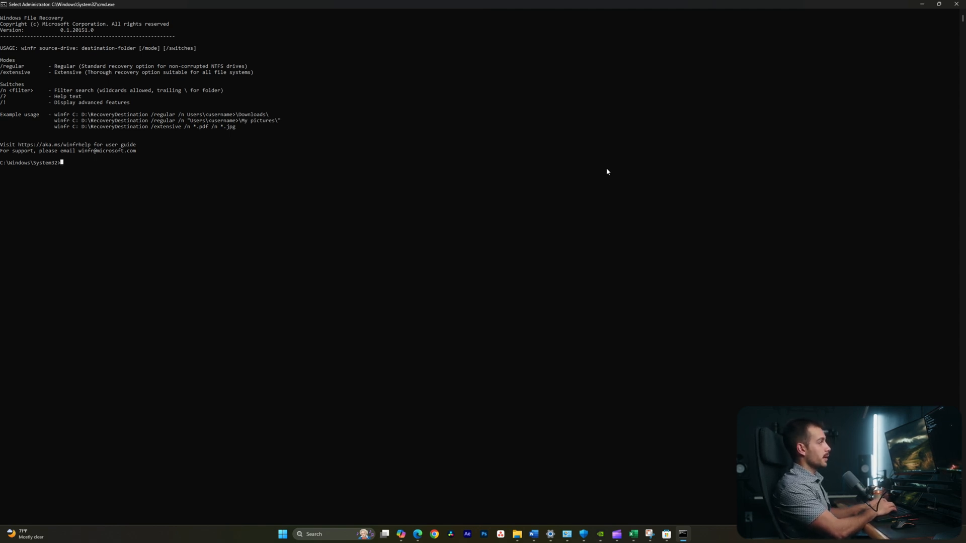
Enter the command winfr C: D: /x /n *xlsx to recover Excel files from C: to D:.
type("winfr")
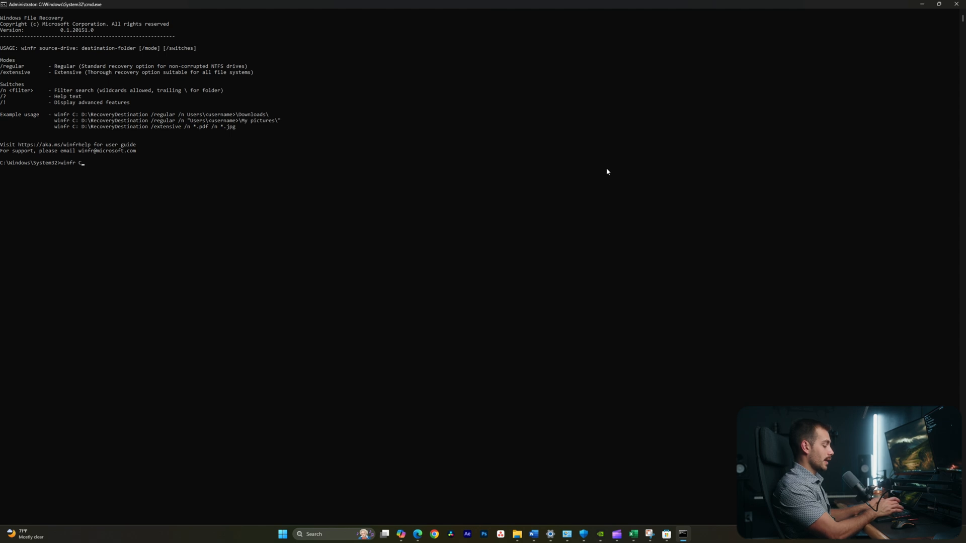
type("C:")
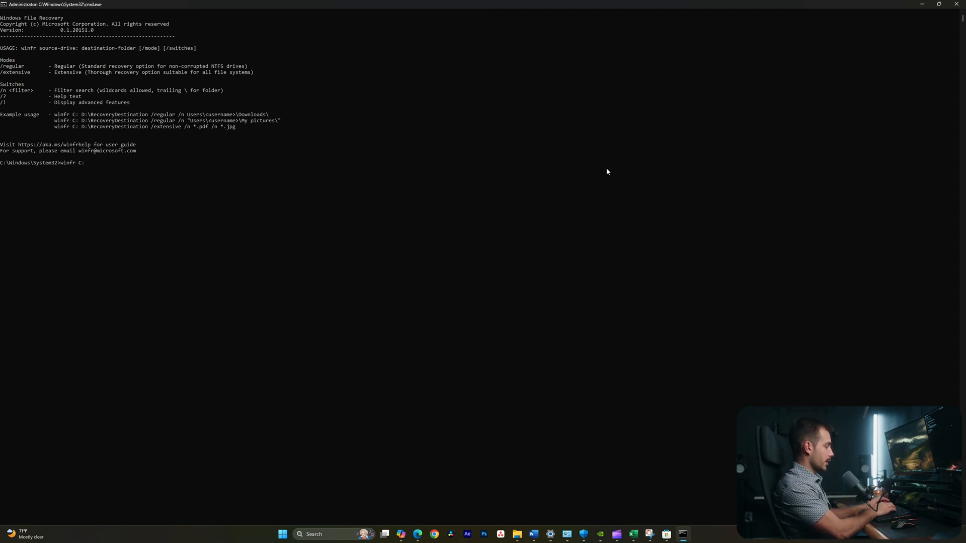
type("D")
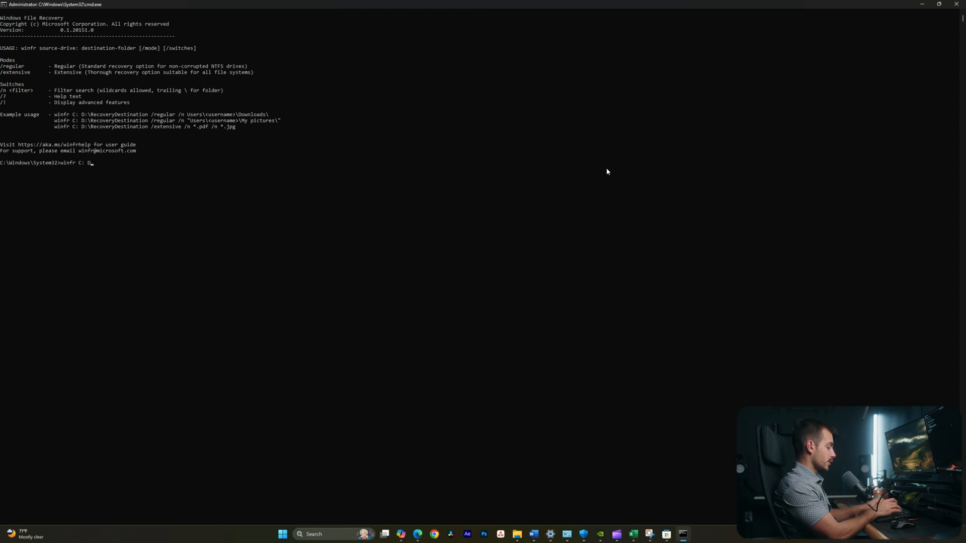
type(":")
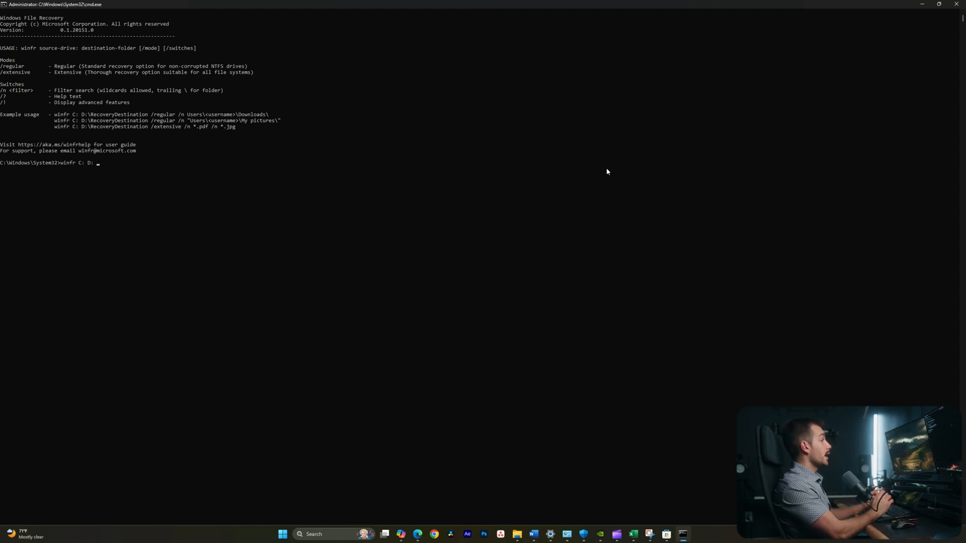
type("/")
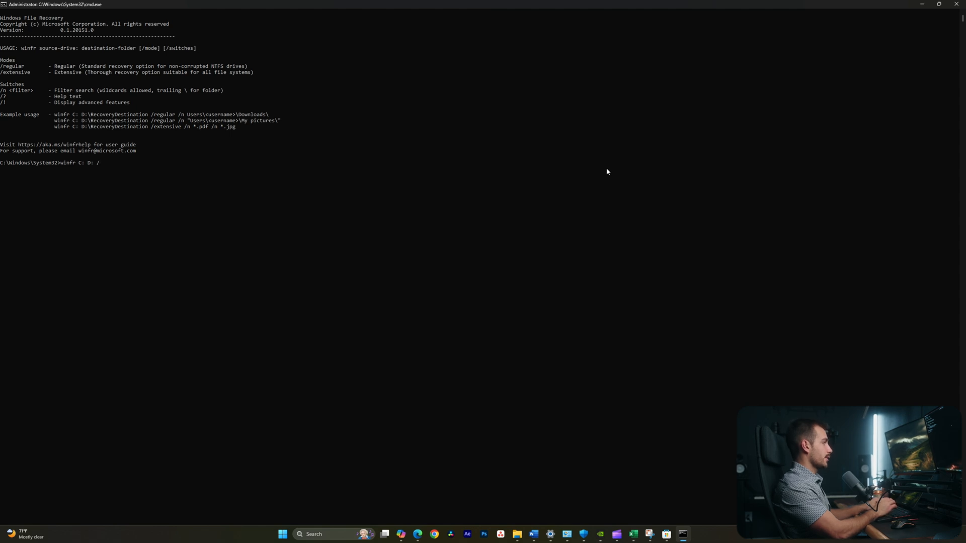
type("x")
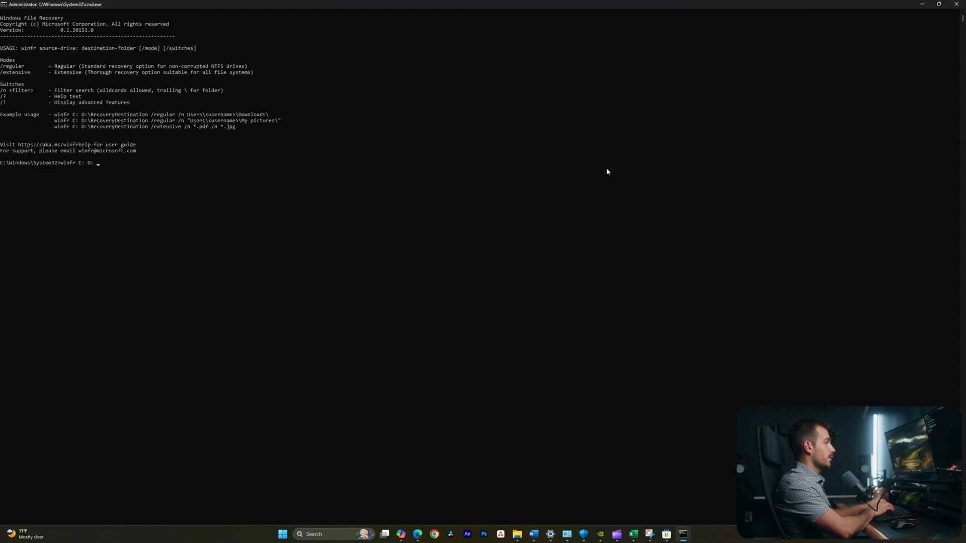
type("/")
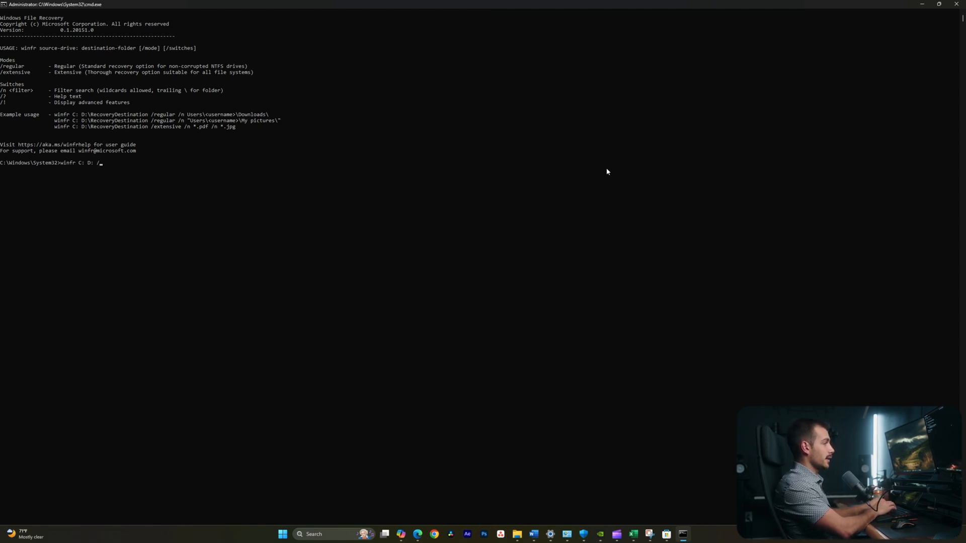
type("n *")
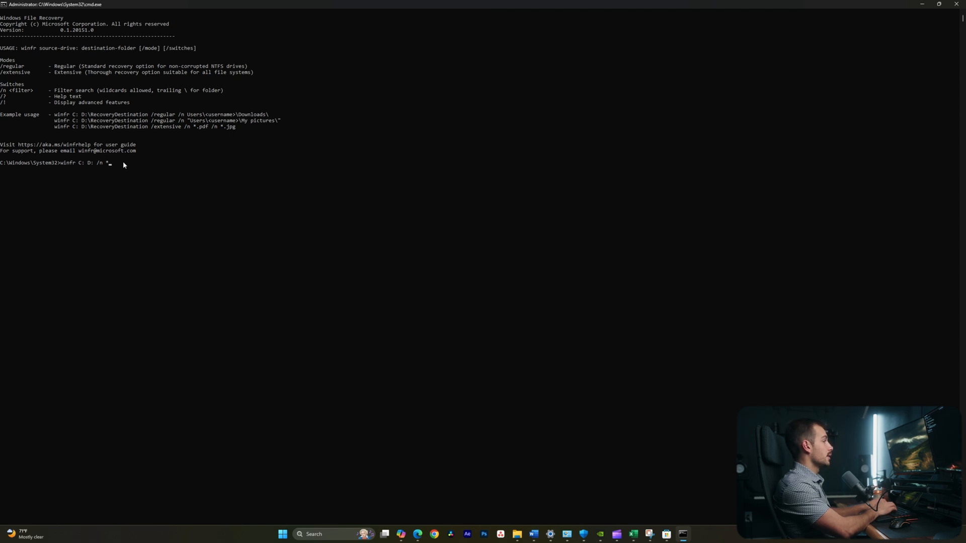
type("xls")
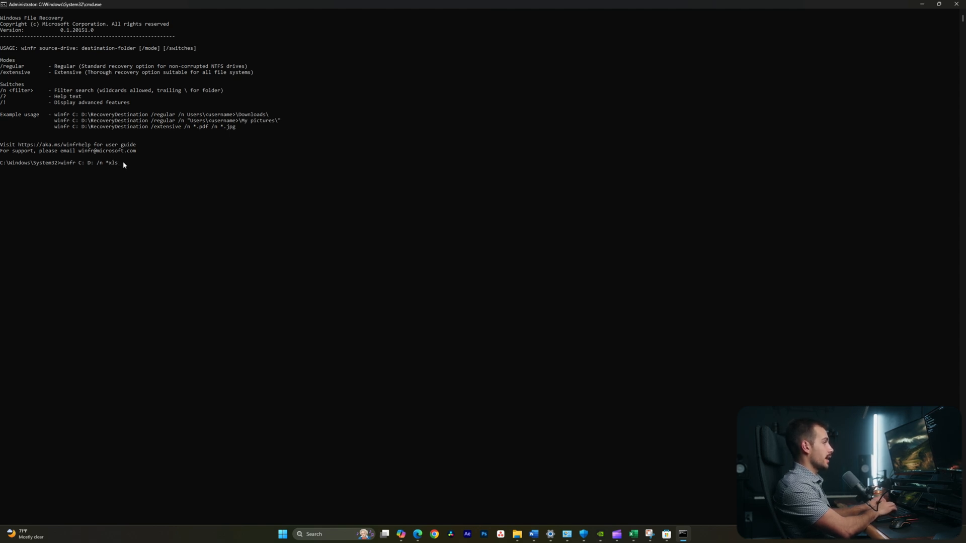
type("x")
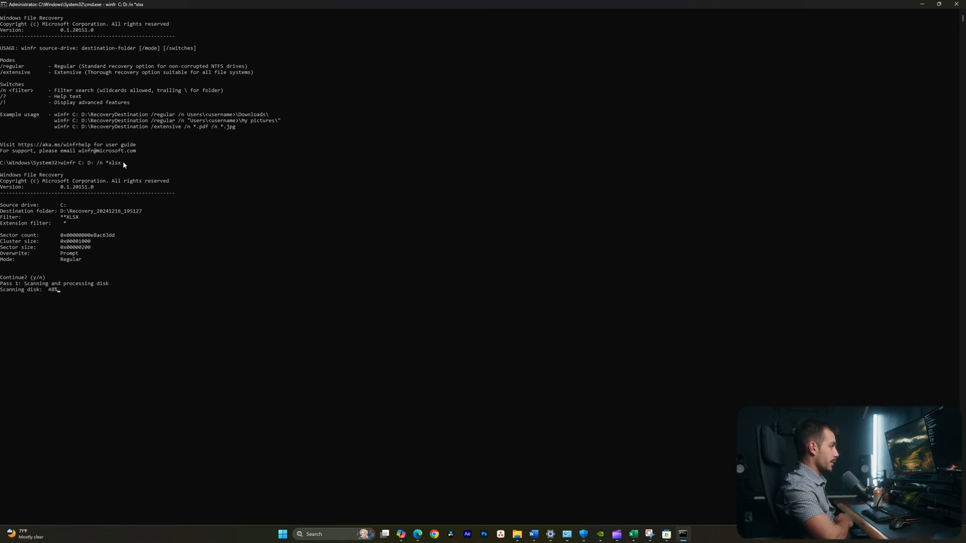
mouse_move(921, 5)
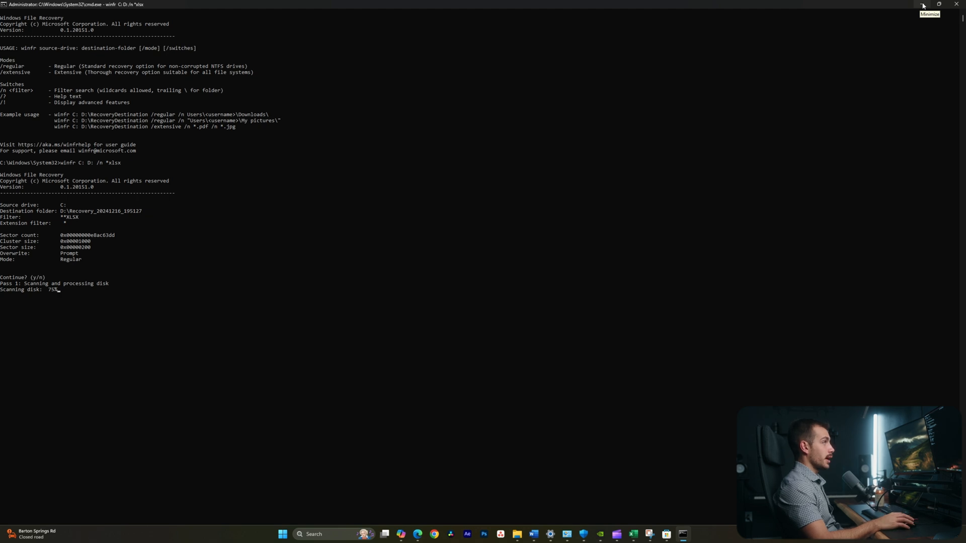
Minimize the Command Prompt while the xlsx recovery scan of C: runs.
left_click(923, 4)
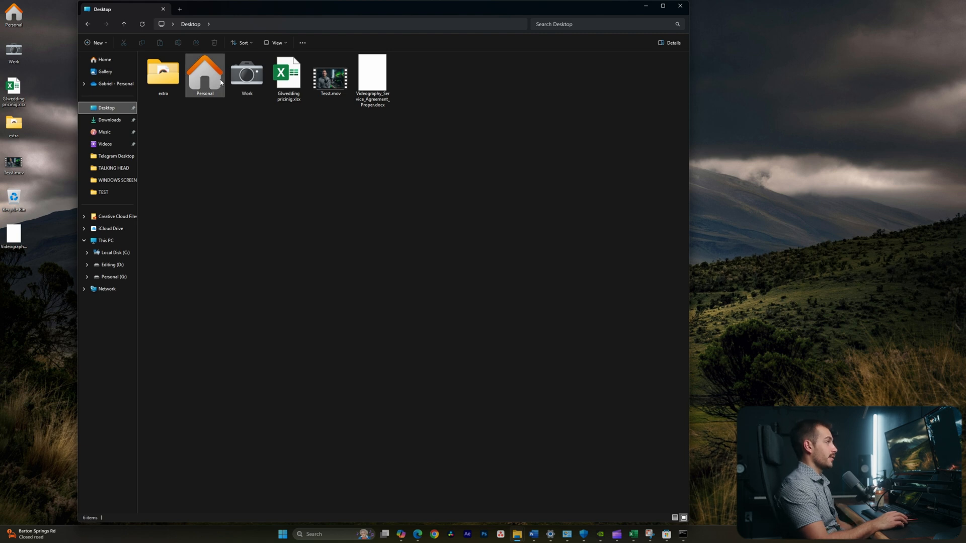
Inside the Desktop's Work folder, bring up the context menu for Installation Documents.
double_click(247, 73)
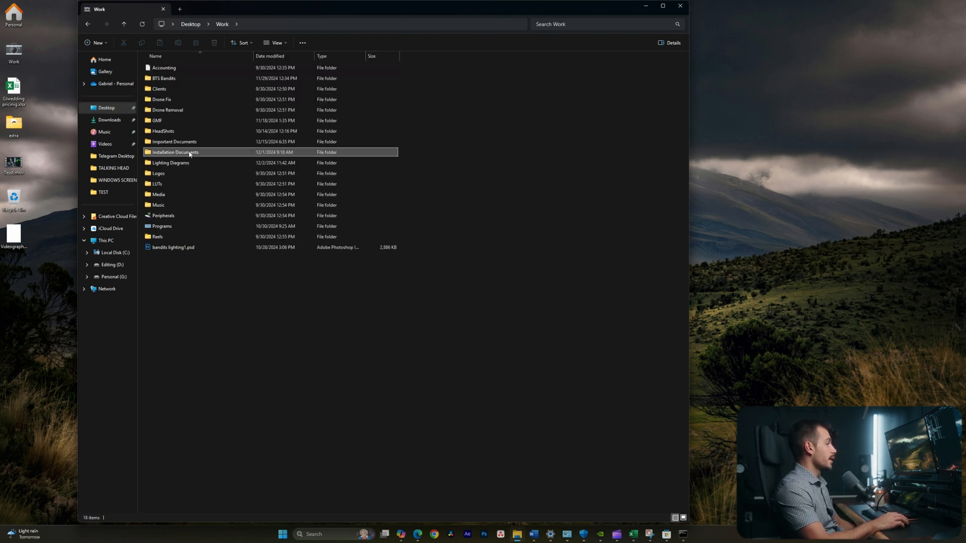
right_click(174, 151)
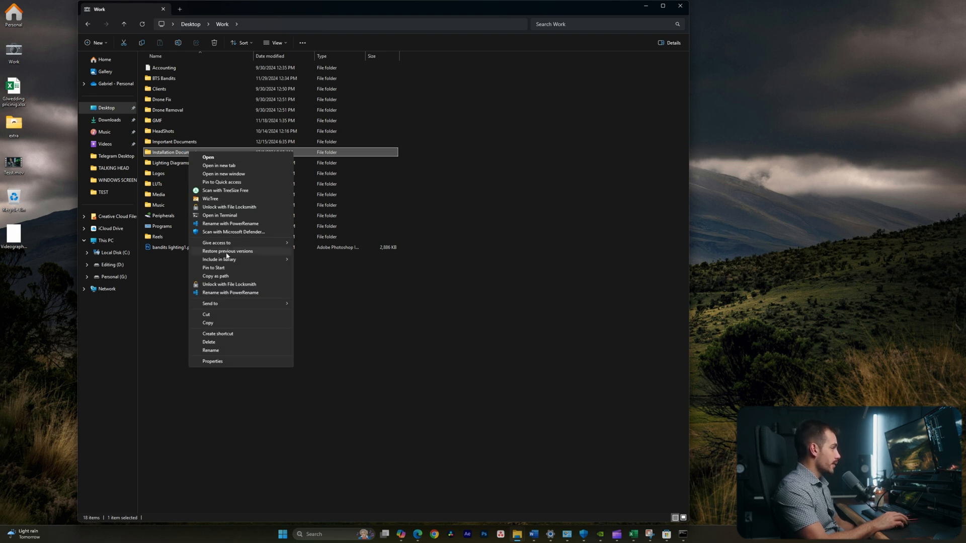
Check Installation Documents' Previous Versions (none listed), then return to the recovery console.
left_click(212, 361)
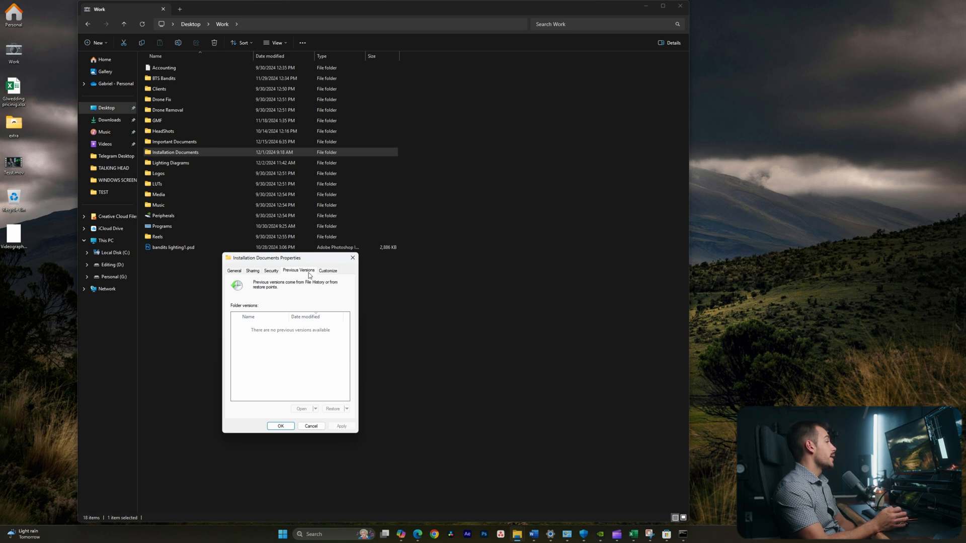
mouse_move(273, 313)
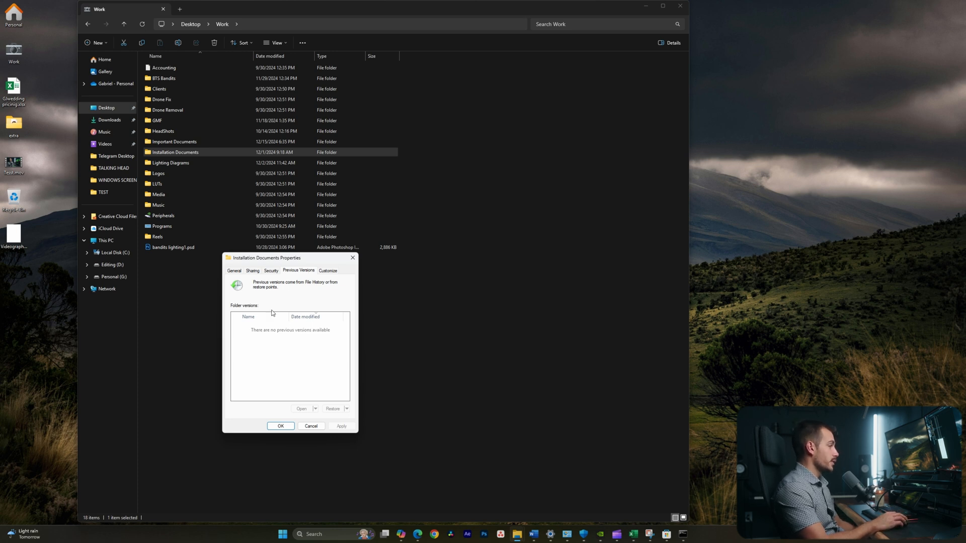
mouse_move(326, 421)
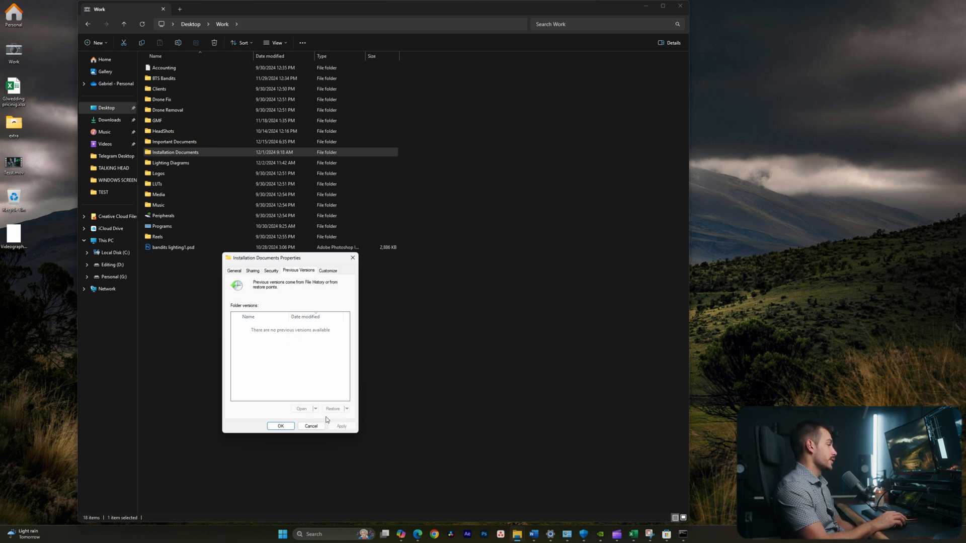
left_click(682, 534)
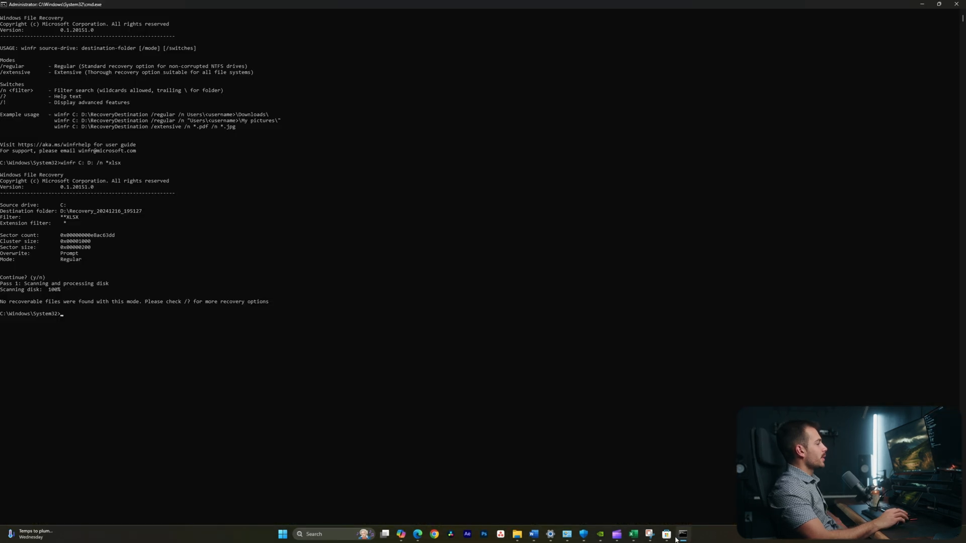
mouse_move(573, 470)
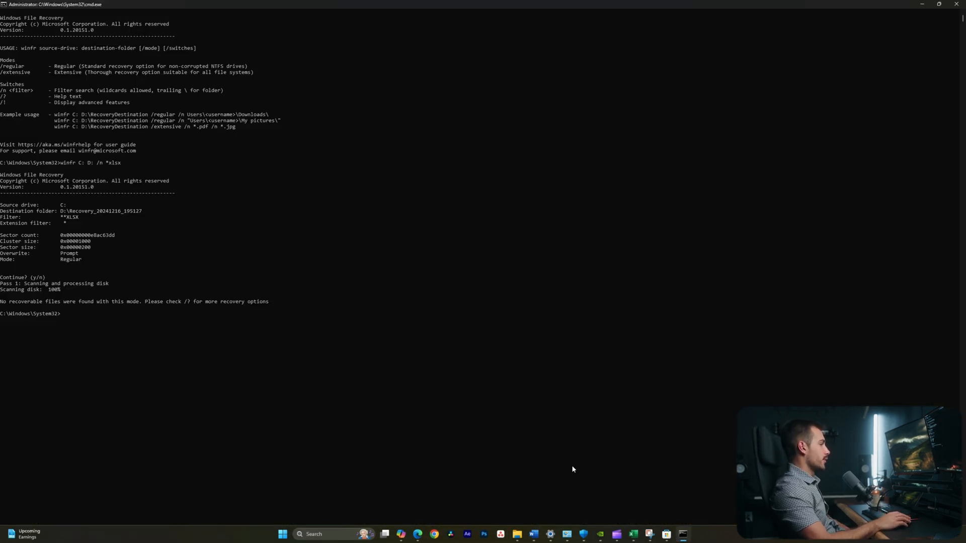
mouse_move(274, 310)
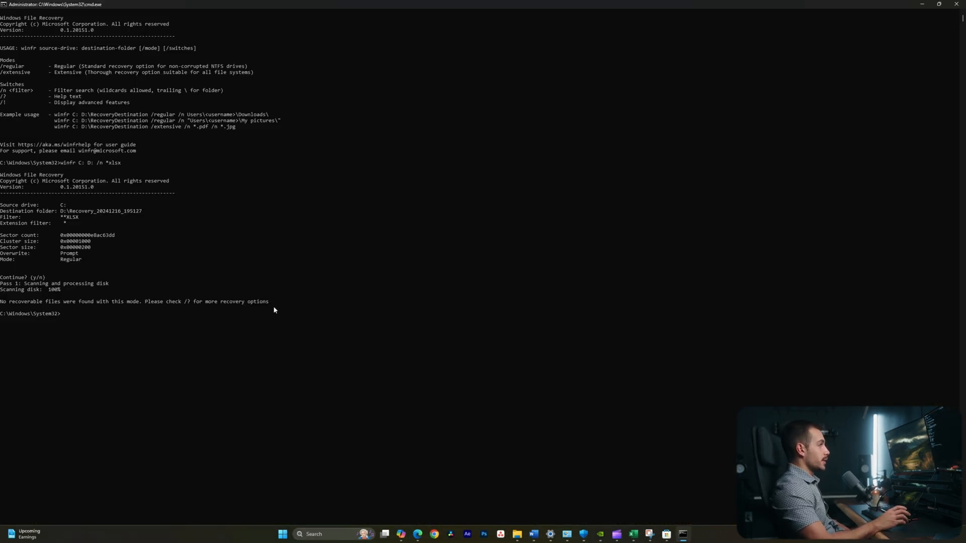